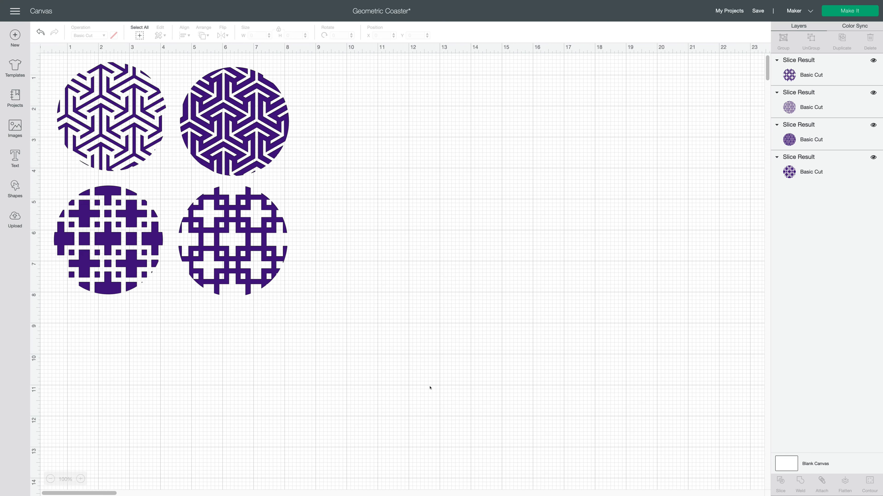
mouse_move(440, 387)
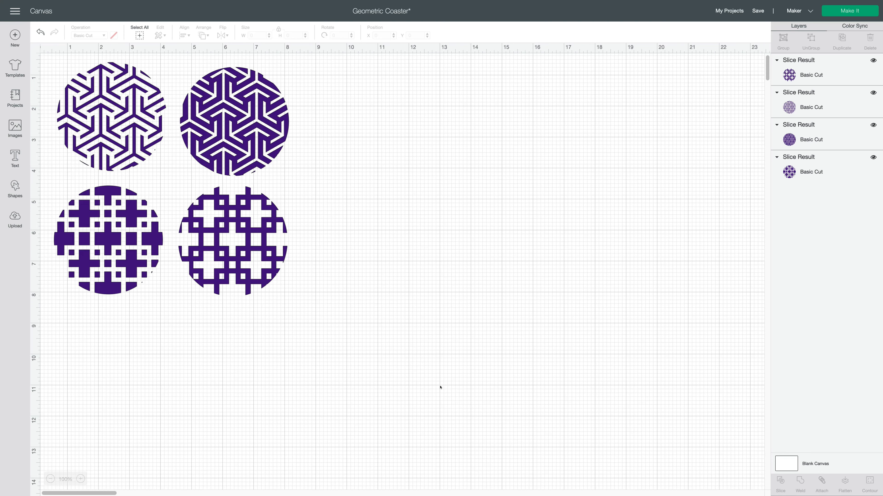
mouse_move(401, 391)
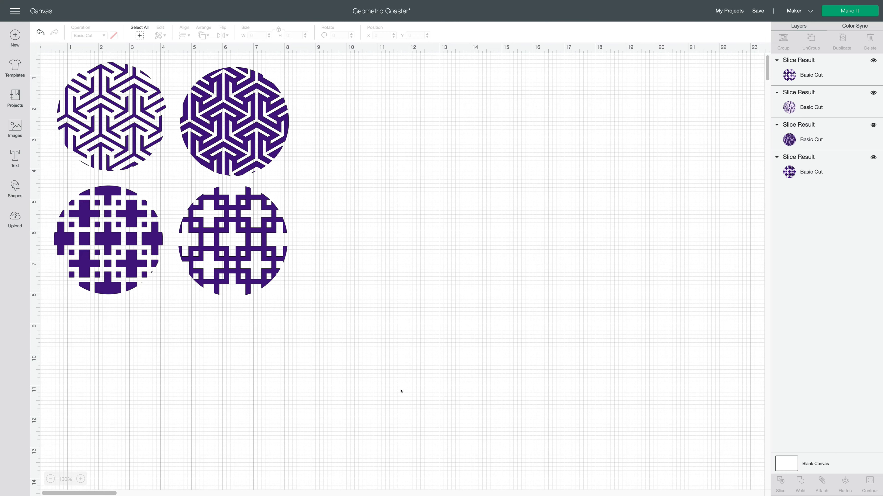
mouse_move(448, 155)
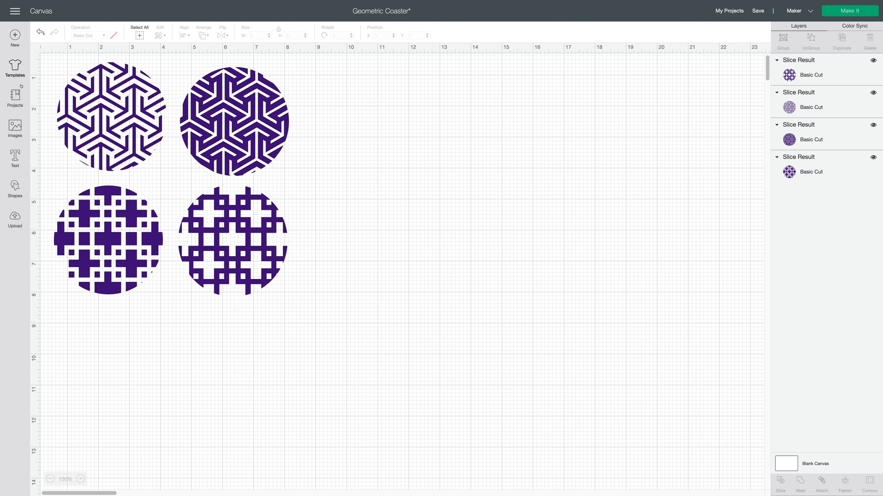
- Search the Projects gallery for 'coas' and scroll through the coaster results
left_click(15, 96)
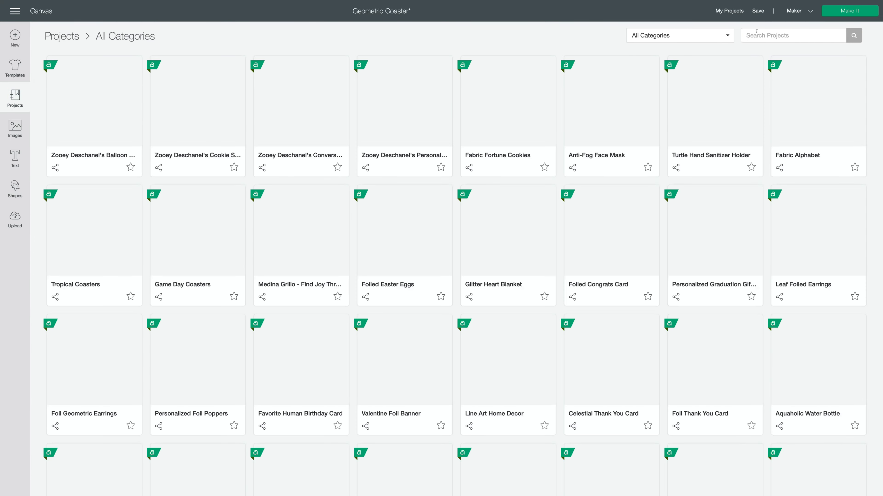
type("coaster")
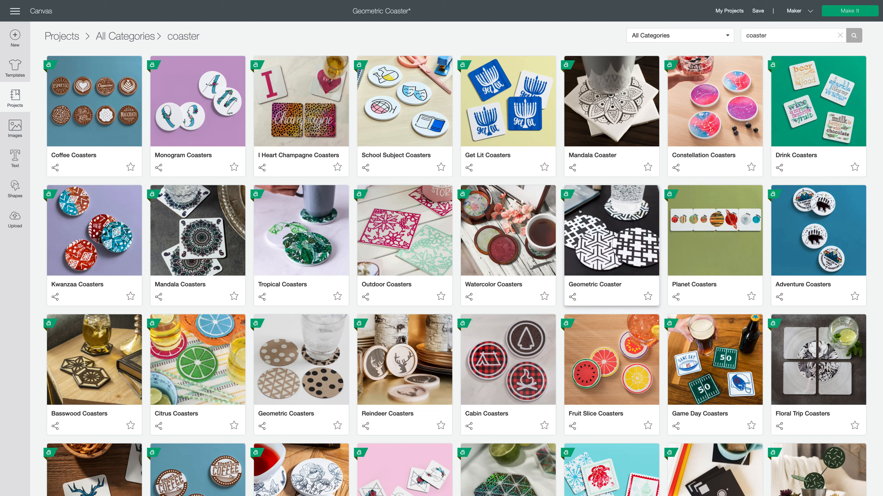
scroll("down", 3)
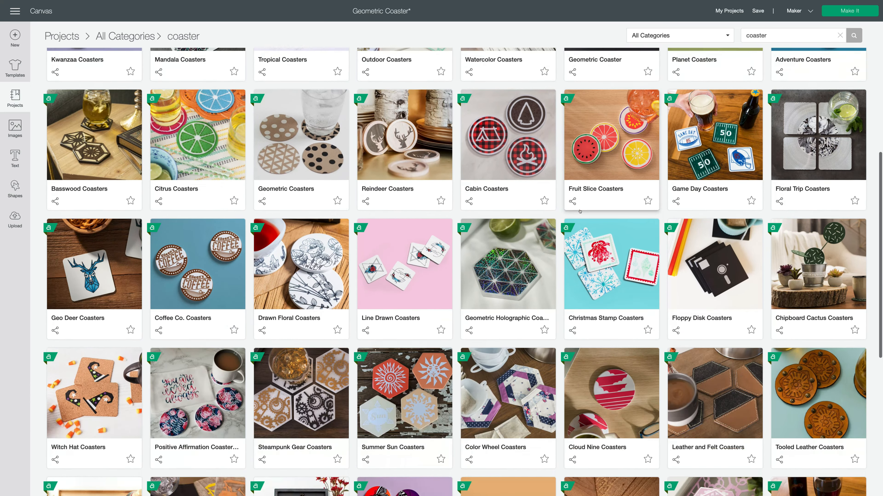
scroll("down", 3)
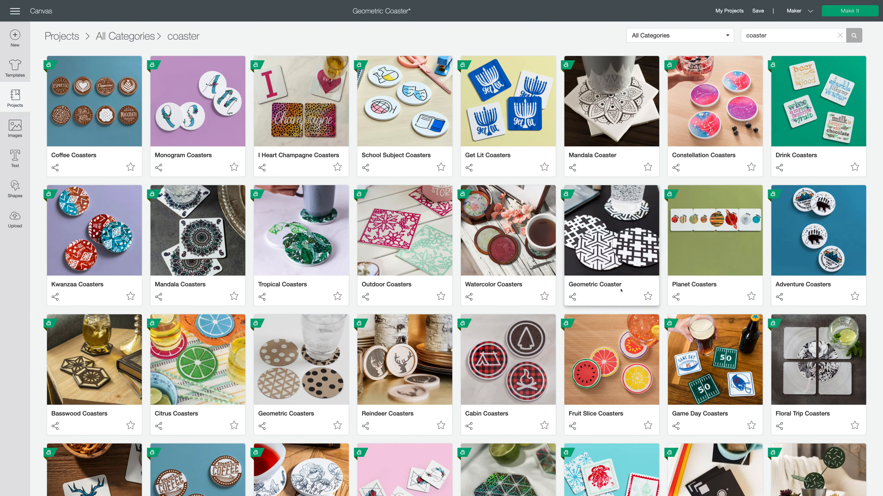
mouse_move(605, 302)
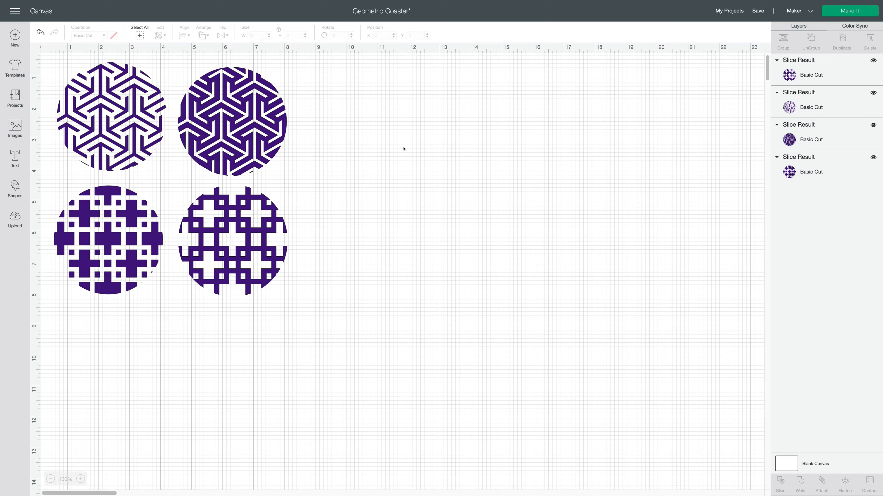
- Select the bottom-right cross-pattern coaster, nudge it and bring up its context options
left_click(231, 240)
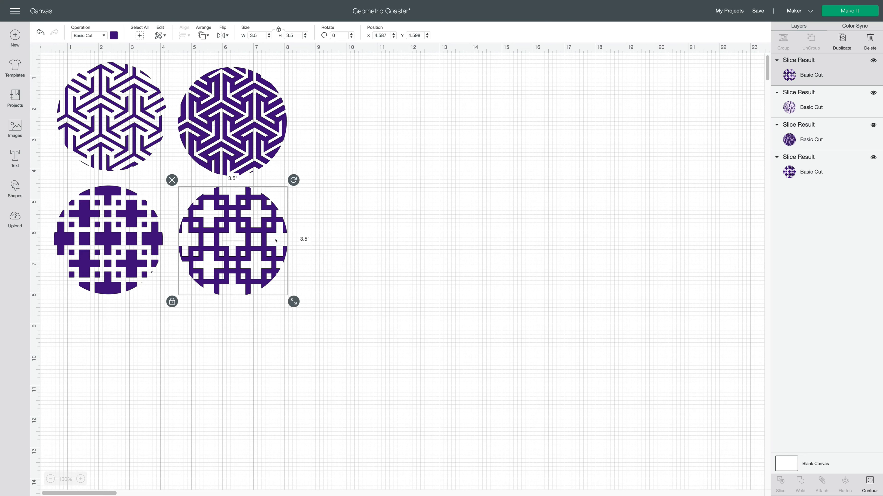
left_click_drag(231, 239, 235, 234)
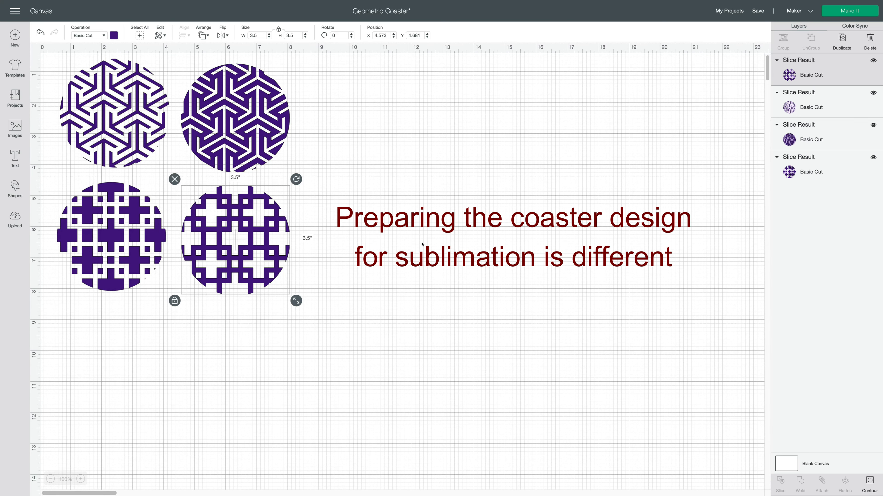
right_click(234, 238)
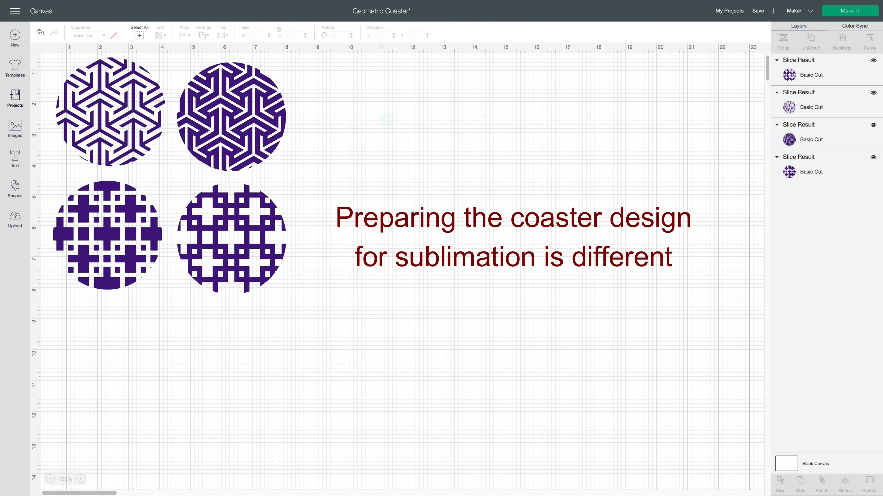
- Add a Circle shape coloured white (#ffffff) and sized 3.5 in, then select the geometric coaster
left_click(14, 189)
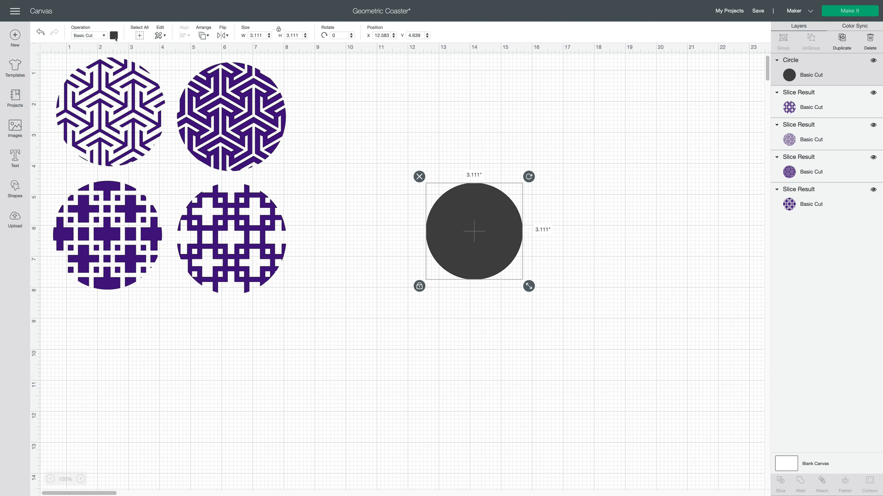
left_click(113, 35)
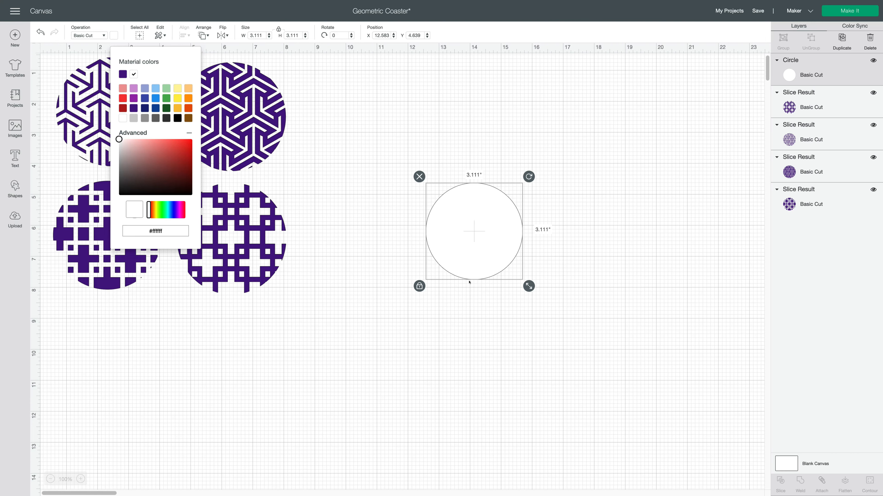
left_click_drag(474, 231, 373, 194)
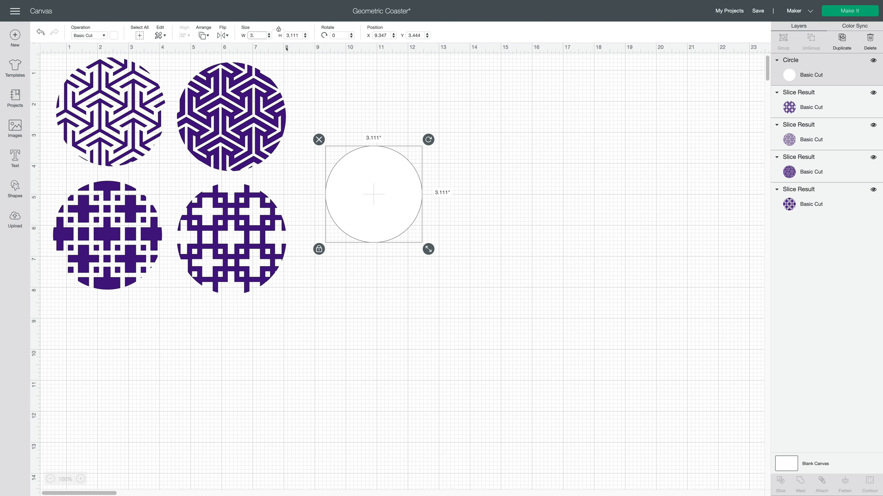
left_click_drag(428, 248, 441, 261)
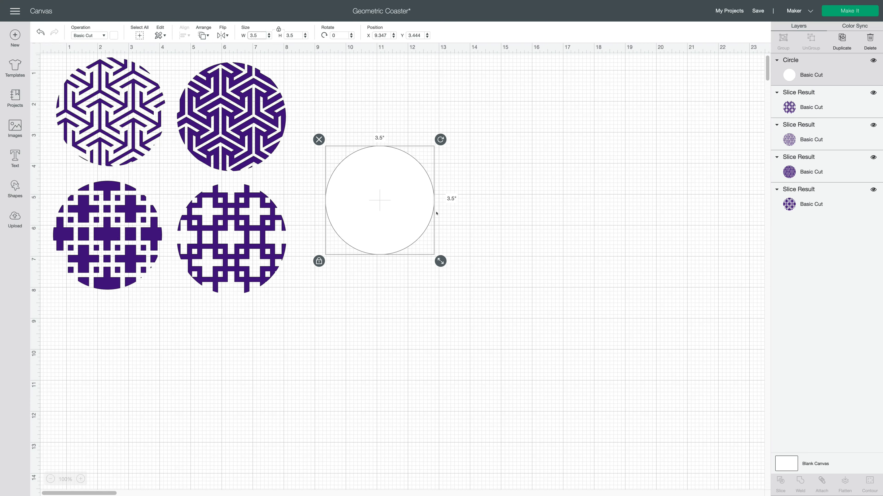
left_click(231, 236)
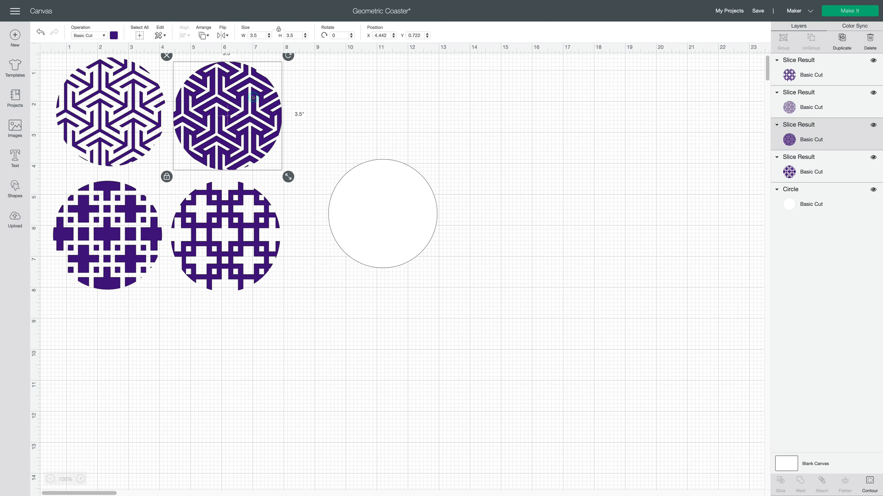
- Bring the geometric coaster to front, place it on the white circle and Flatten them into one layer
right_click(228, 115)
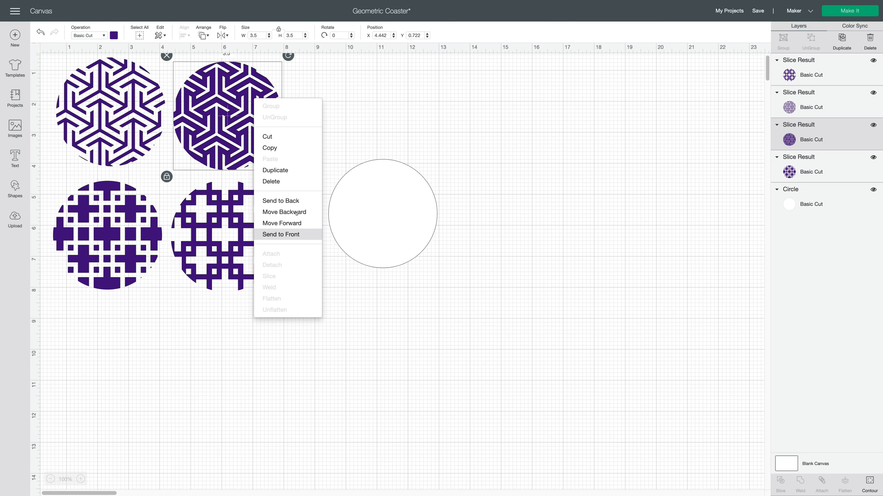
left_click(281, 235)
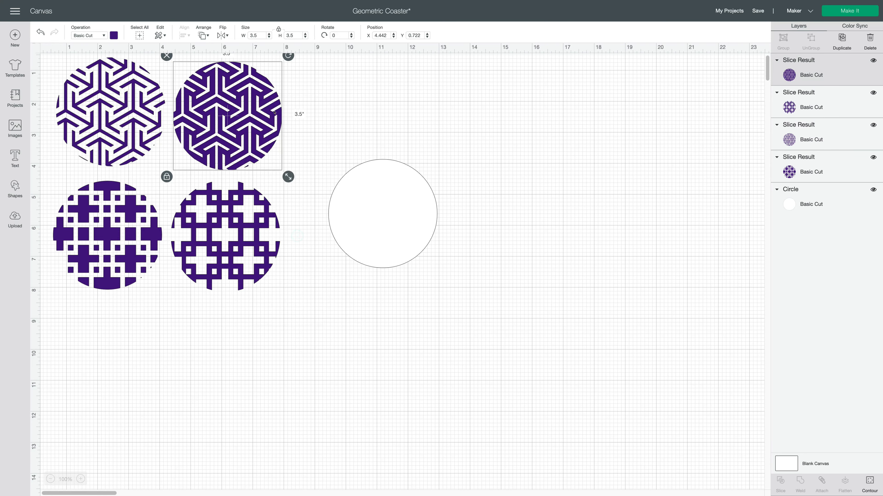
left_click_drag(227, 114, 382, 213)
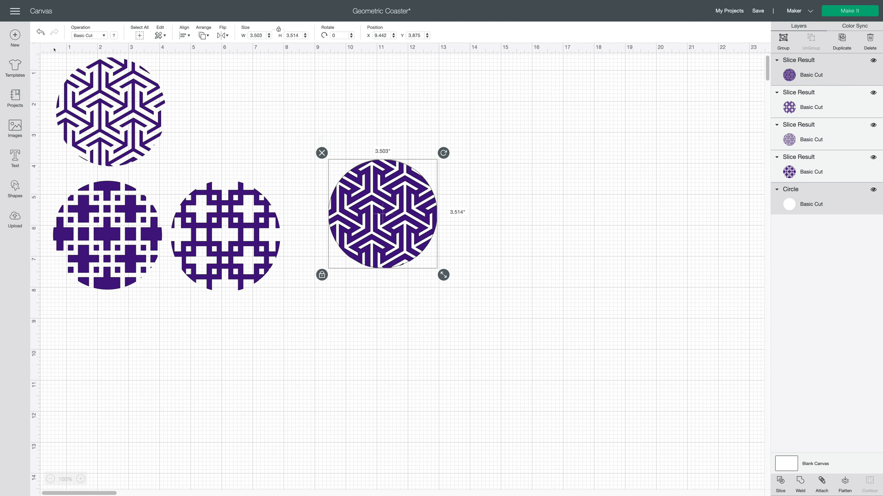
left_click(184, 33)
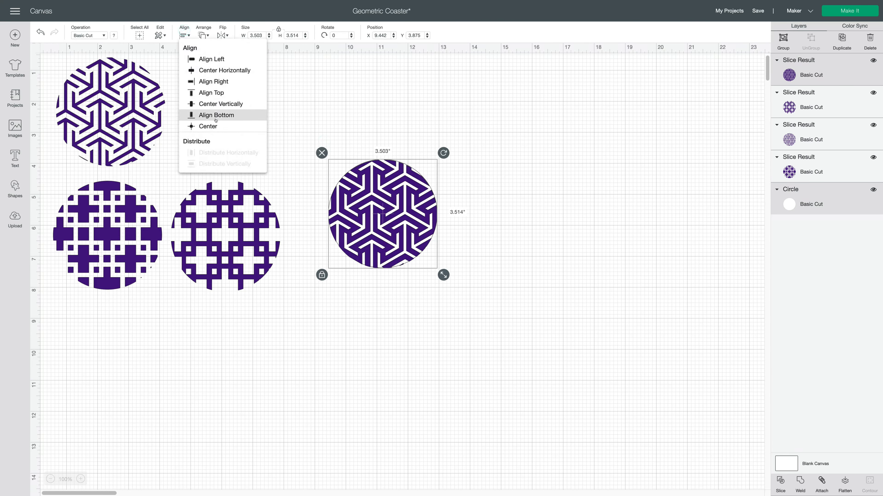
right_click(381, 213)
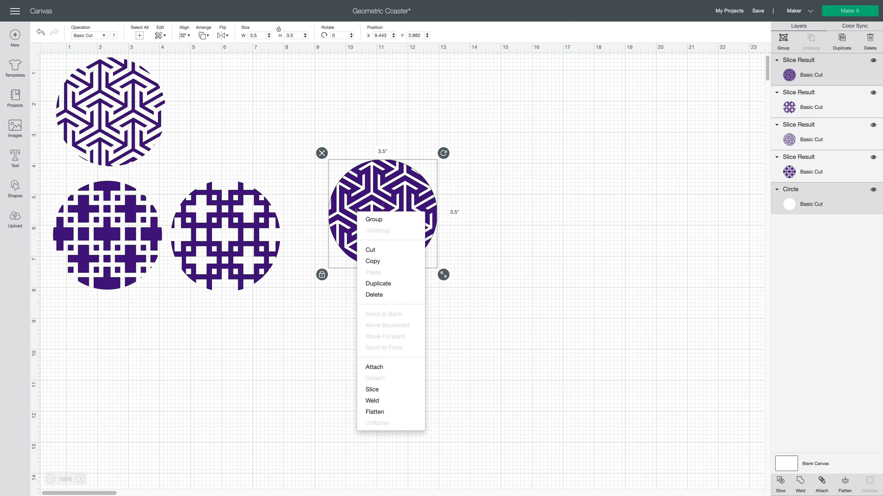
mouse_move(390, 412)
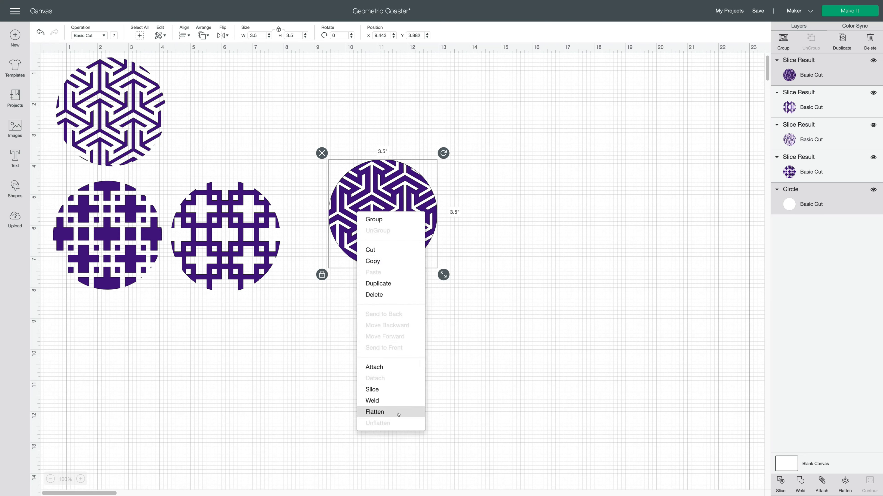
left_click(375, 412)
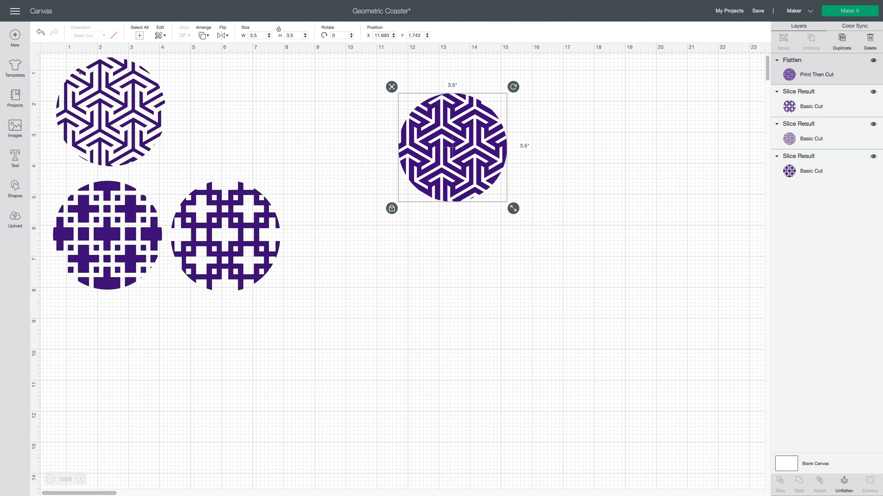
- Hide the unused Slice Result circles and go to Make It with only the flattened coaster
left_click(110, 111)
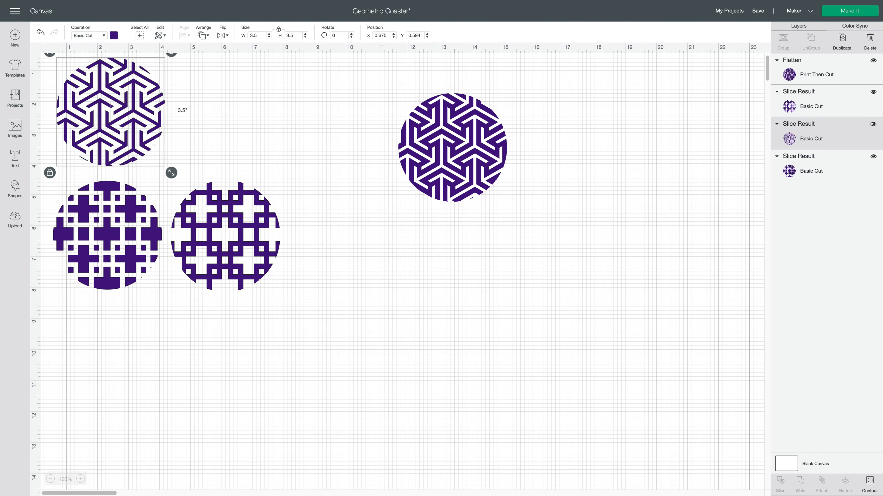
left_click(225, 236)
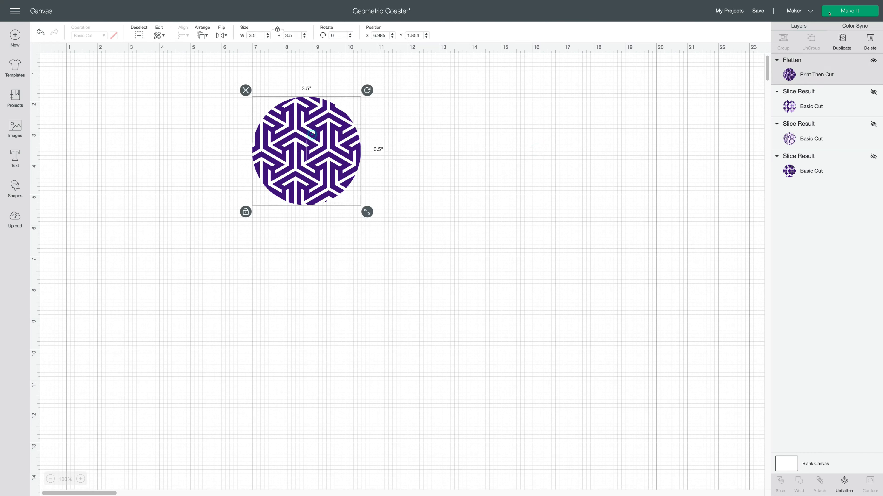
left_click(849, 11)
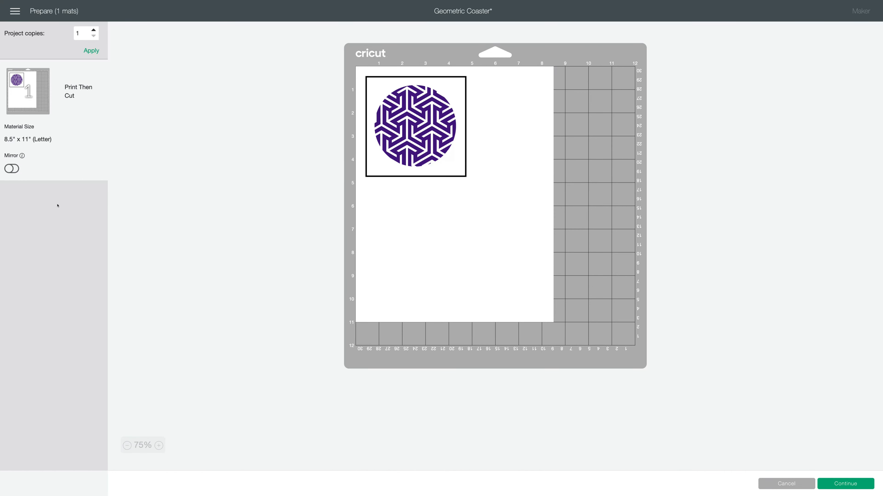
- Turn Mirror on for the Print Then Cut mat and Continue to the print step
left_click(11, 169)
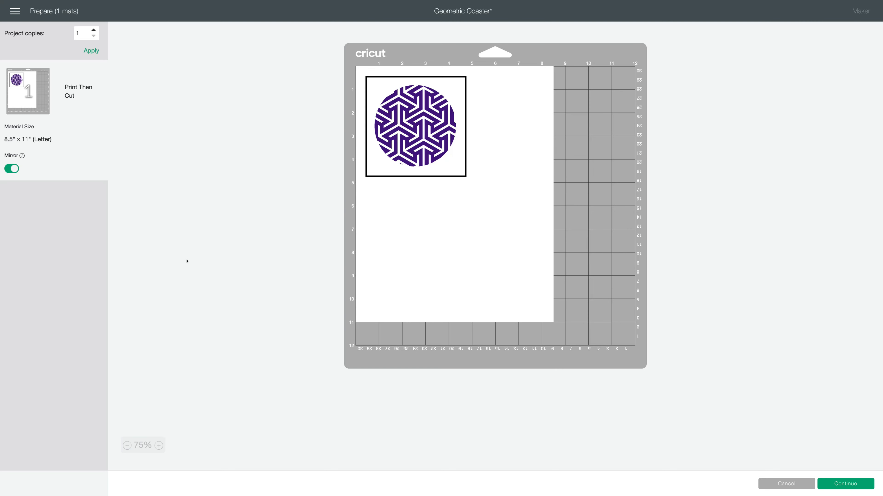
mouse_move(221, 258)
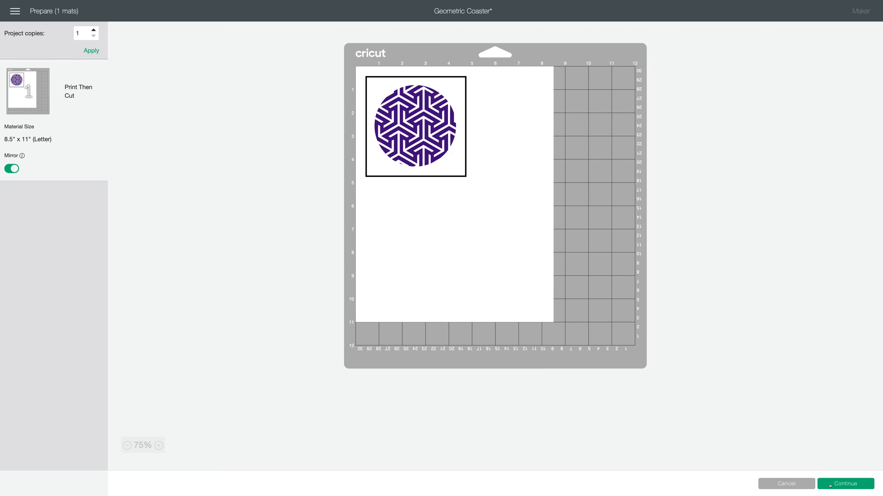
left_click(845, 484)
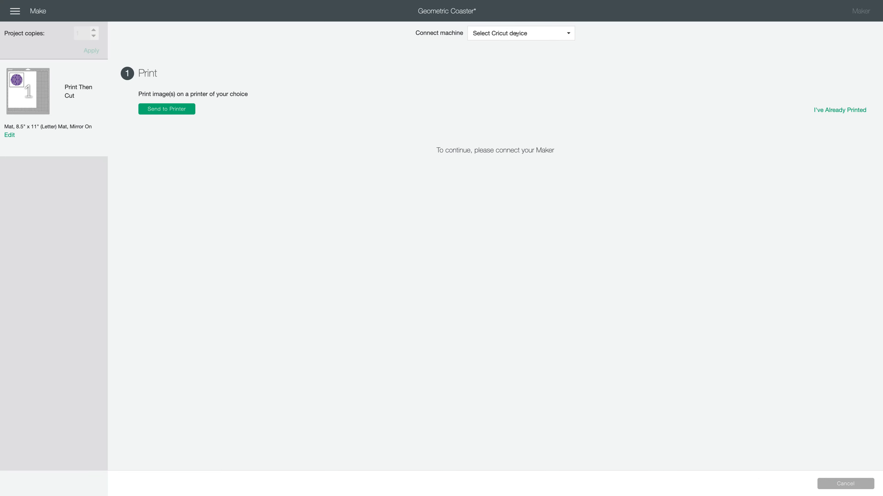
mouse_move(266, 198)
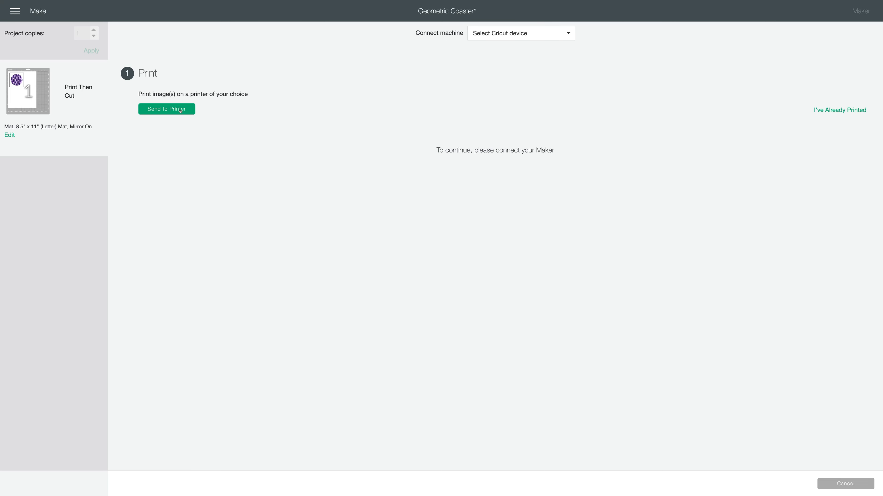
- Send the mirrored coaster mat to the printer, bringing up Print setup
left_click(166, 109)
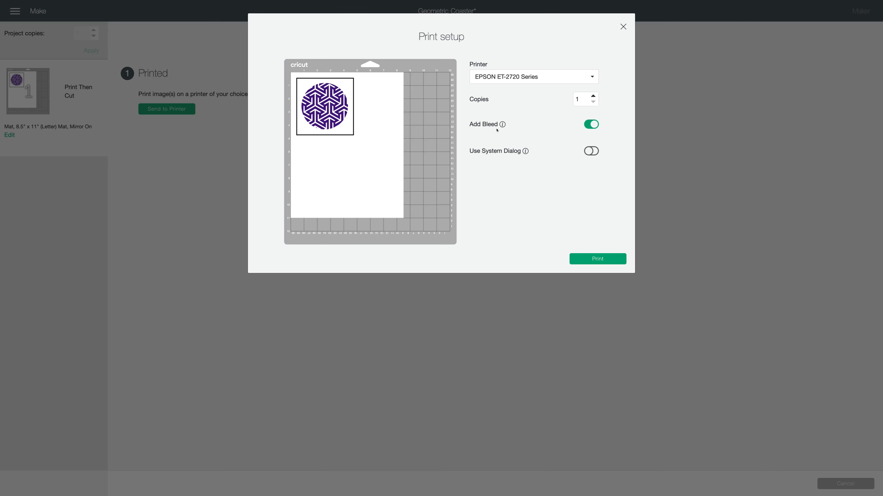
mouse_move(540, 132)
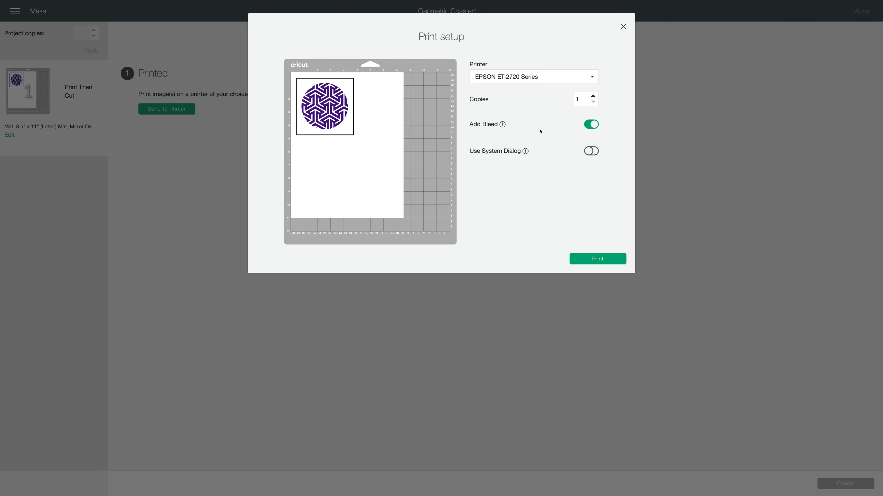
mouse_move(321, 76)
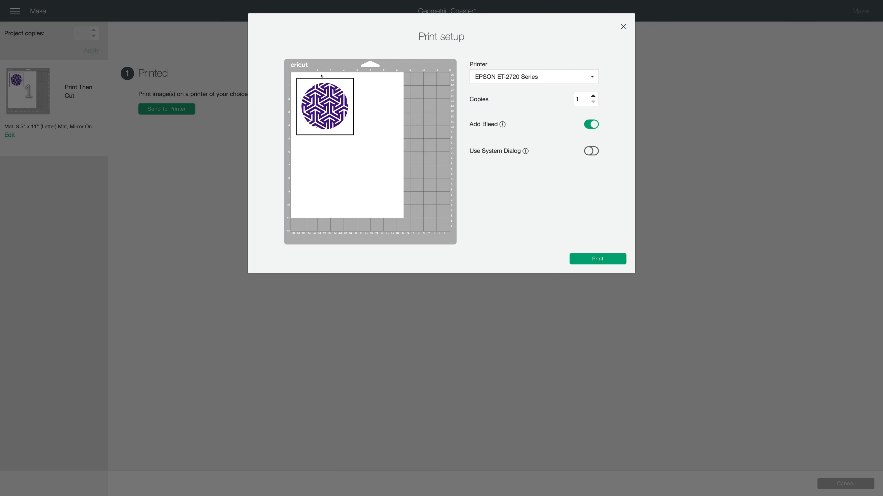
mouse_move(283, 86)
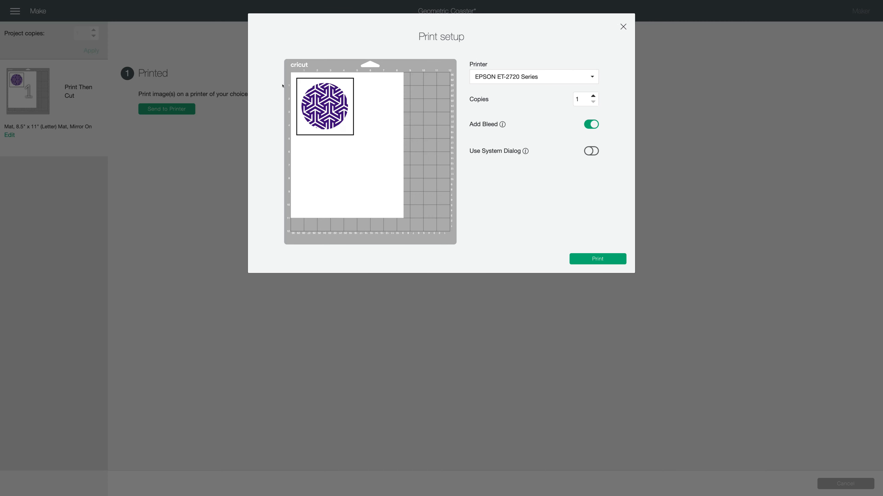
mouse_move(556, 197)
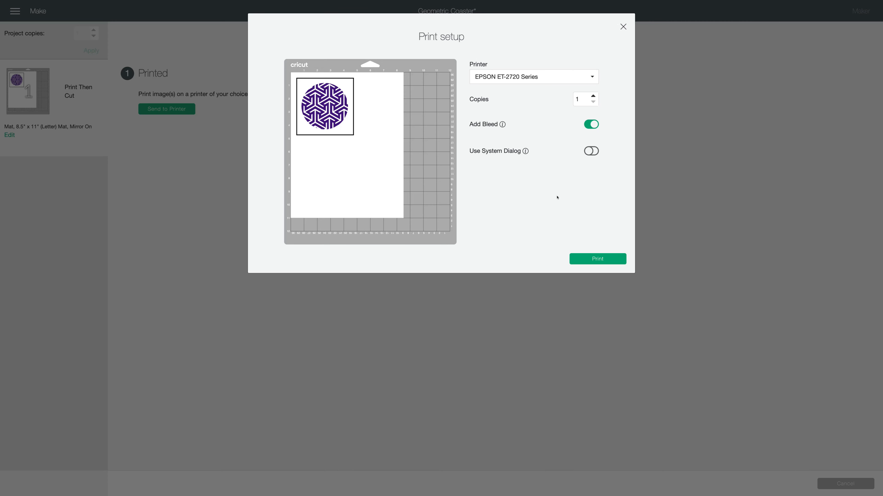
- Enable Use System Dialog with bleed kept on and Print, bringing up the computer's print dialog
left_click(590, 150)
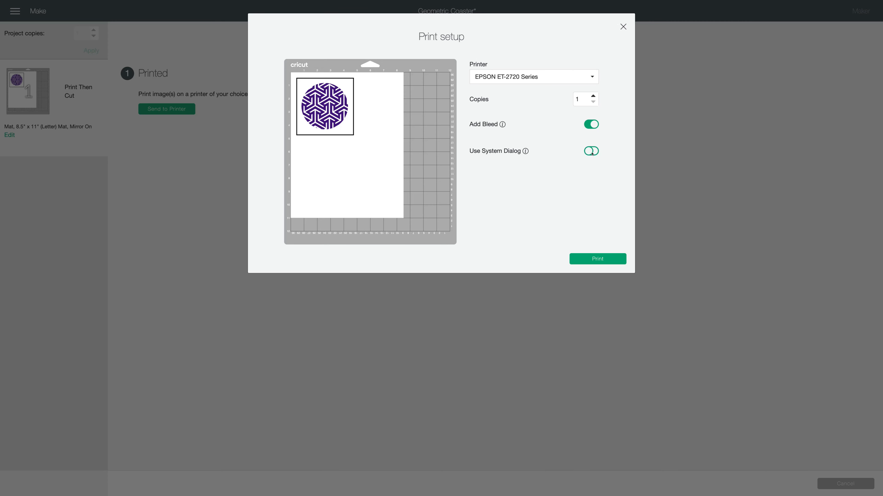
left_click(590, 150)
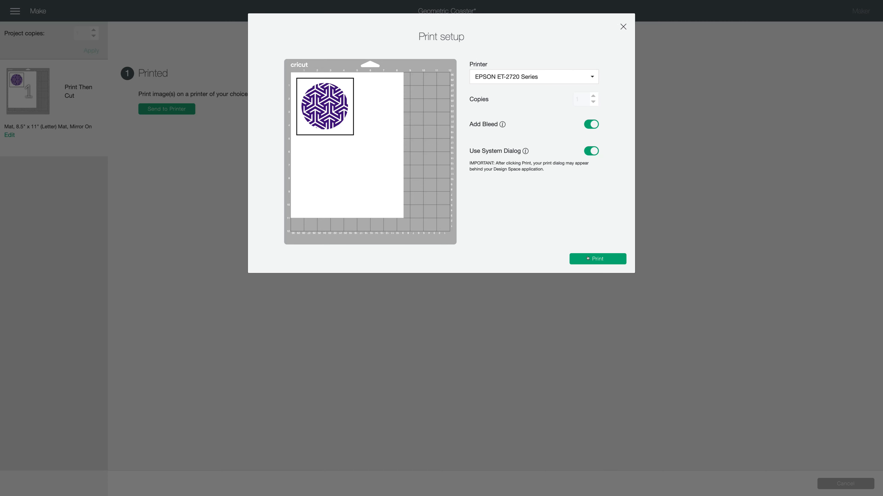
left_click(596, 259)
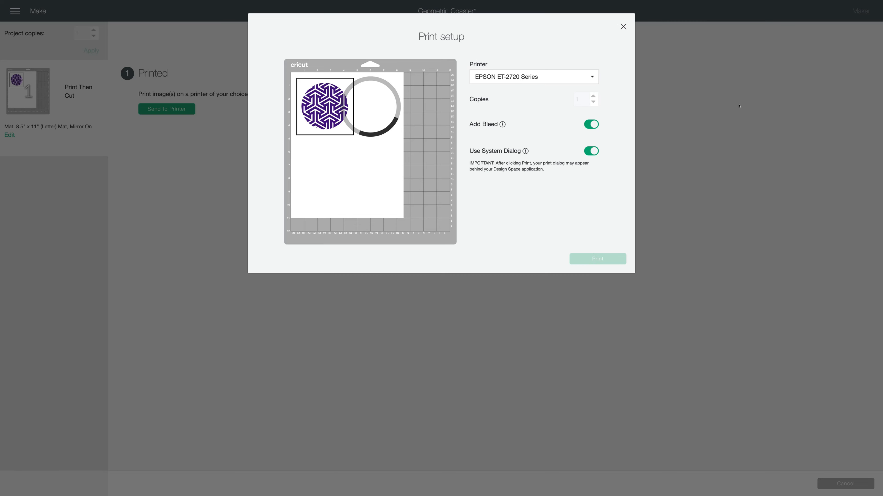
left_click(596, 258)
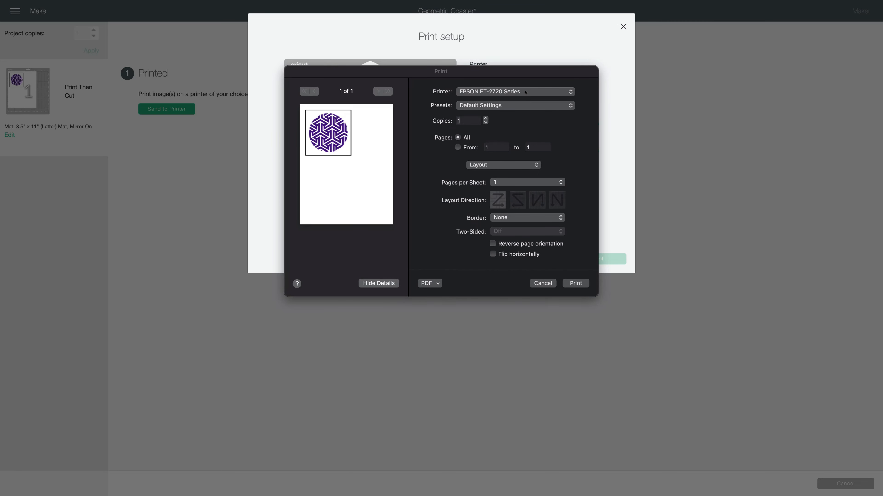
- In Print Settings, choose Premium Presentation Paper Matte media and High Quality print
left_click(502, 165)
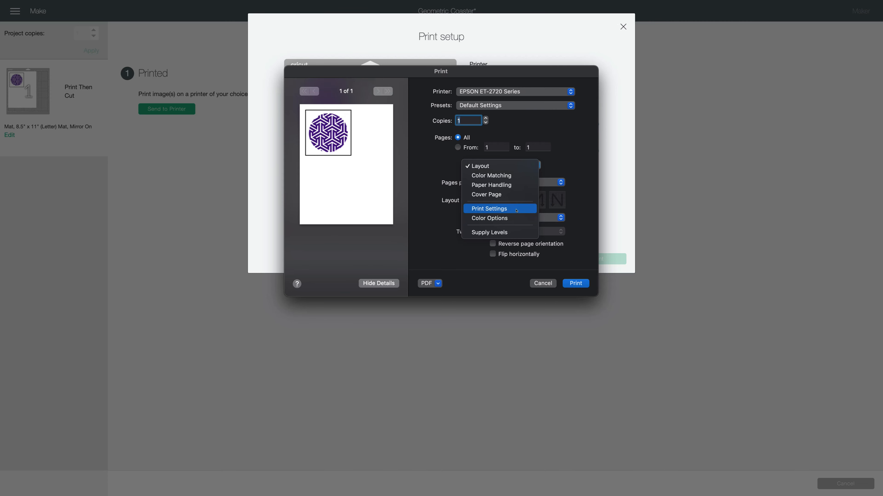
left_click(489, 209)
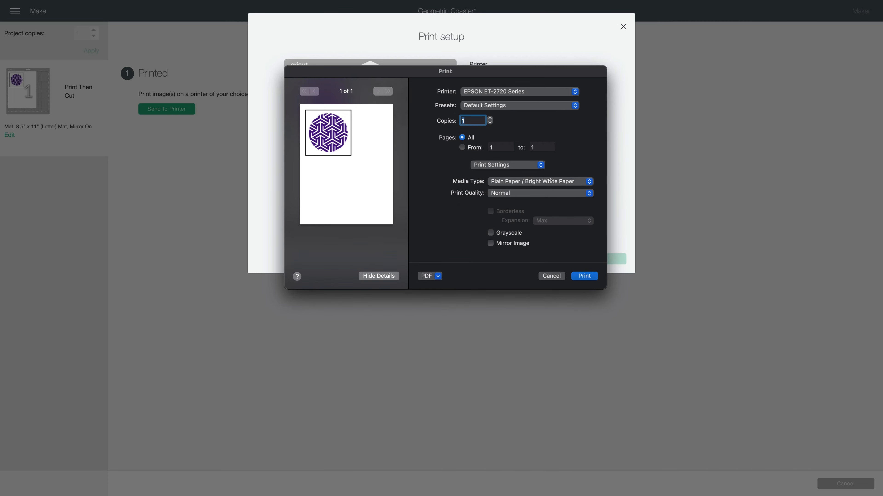
left_click(539, 181)
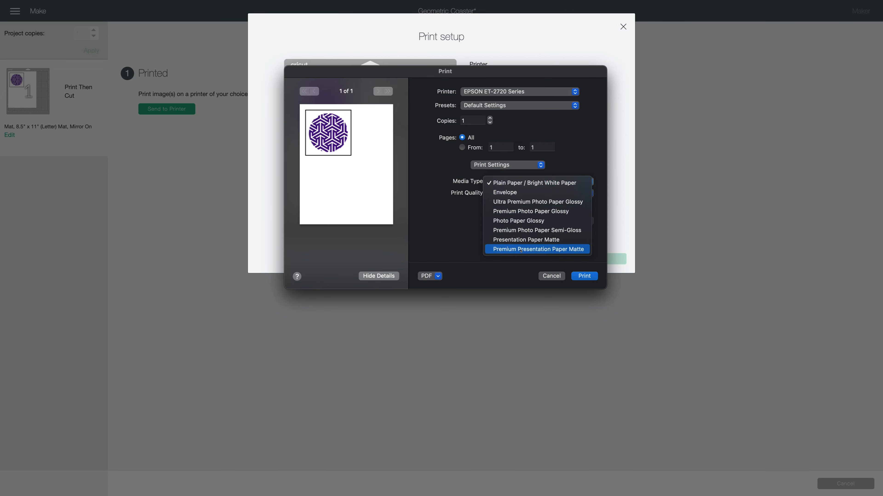
left_click(537, 249)
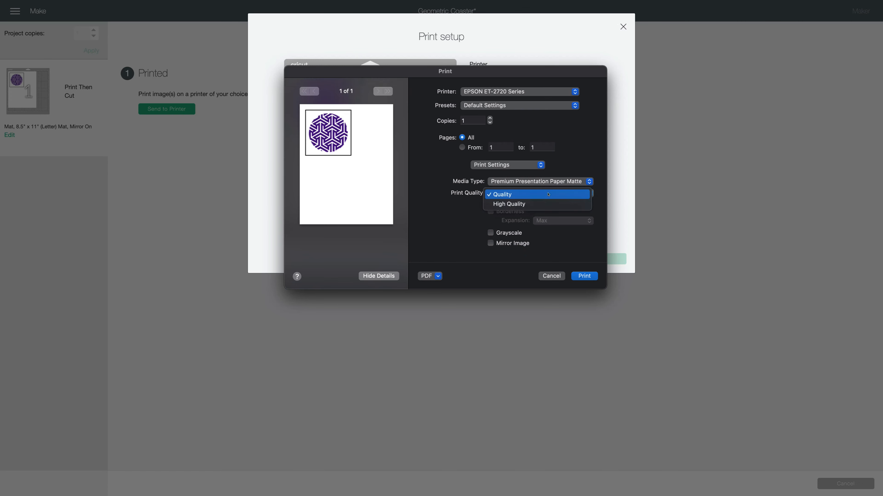
left_click(508, 204)
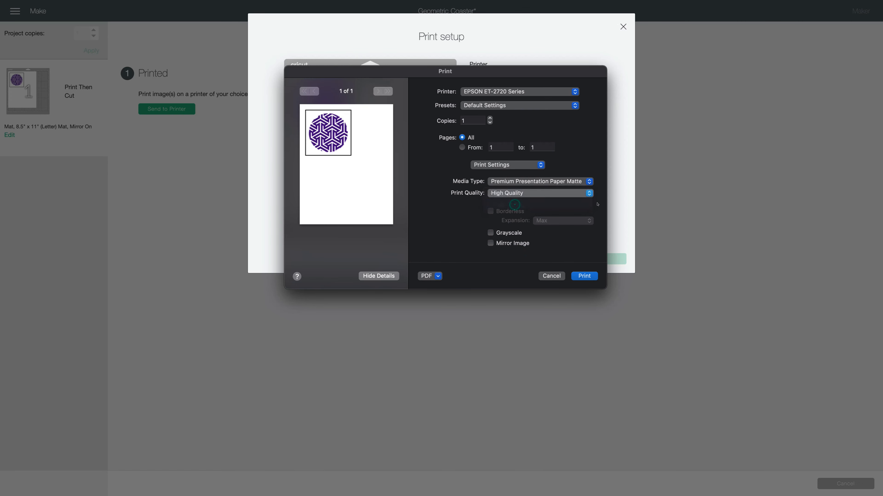